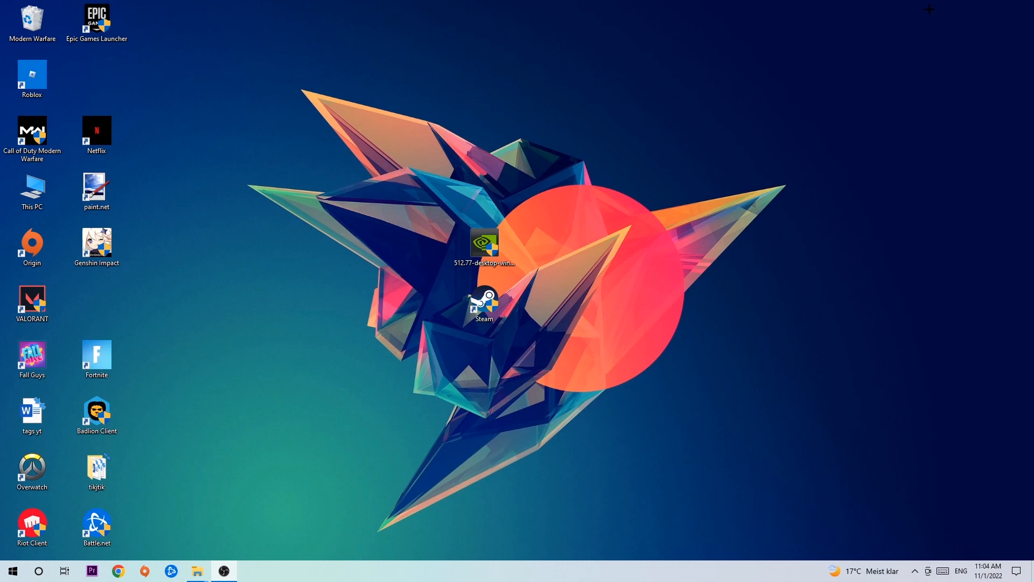
mouse_move(542, 72)
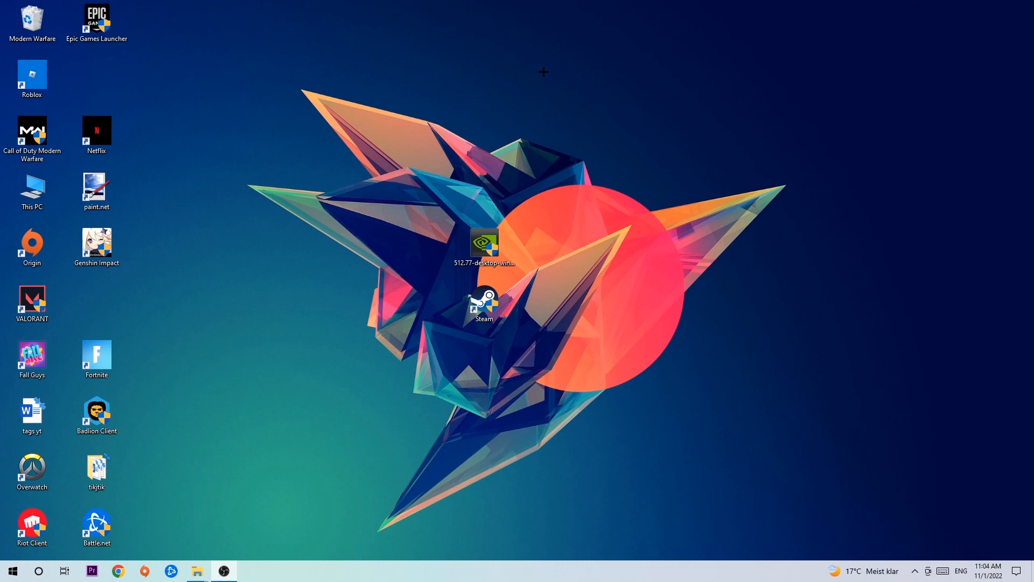
mouse_move(432, 579)
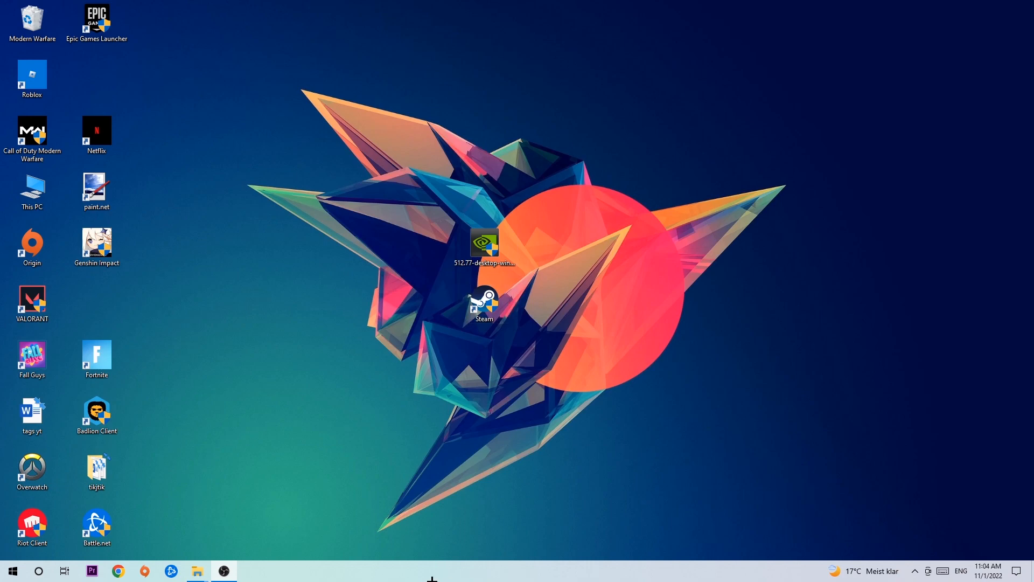
Open Task Manager expanded, select DPHelper Application, and bring up Console Window Host's End task option
right_click(432, 571)
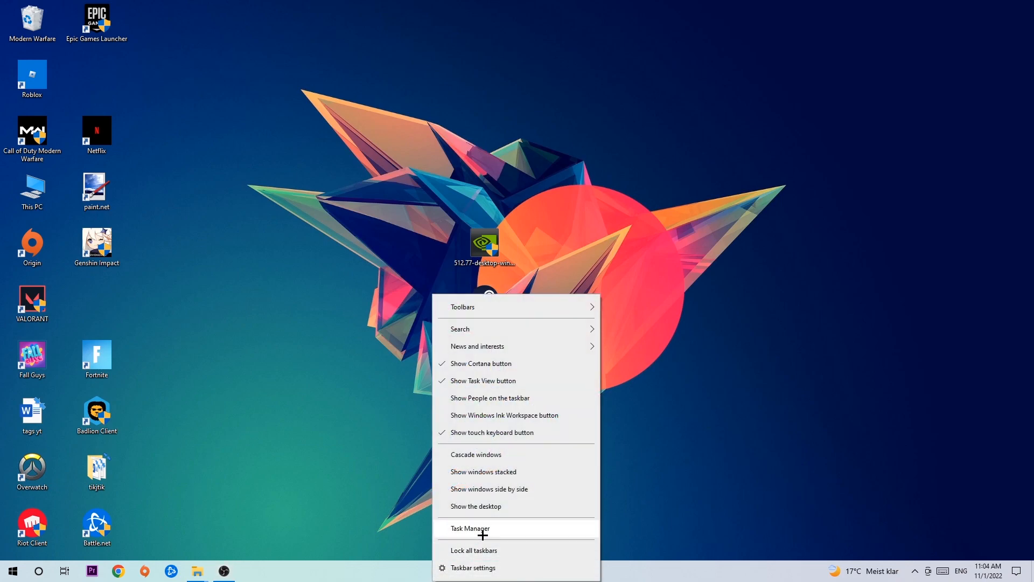
click(470, 527)
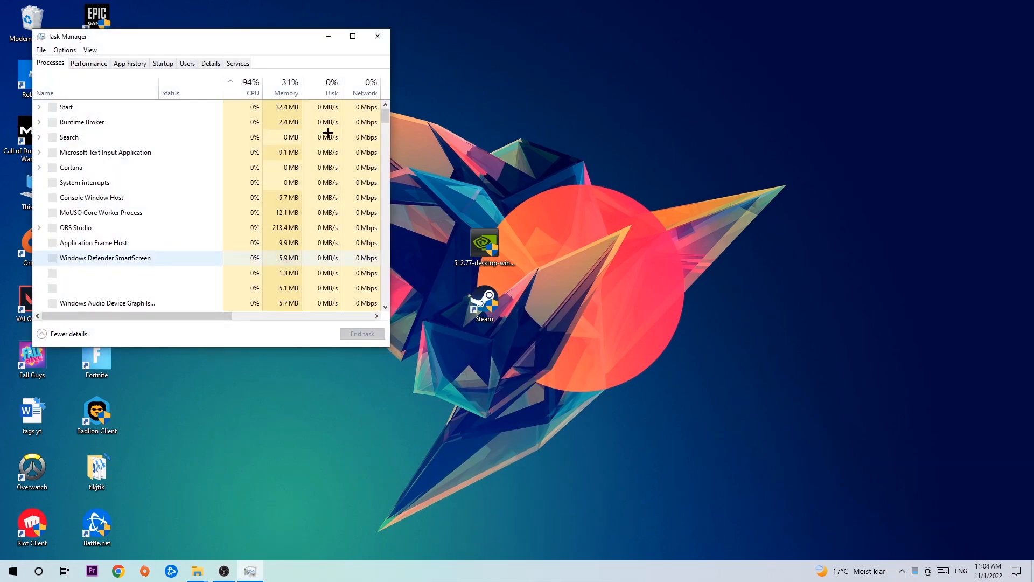
click(352, 36)
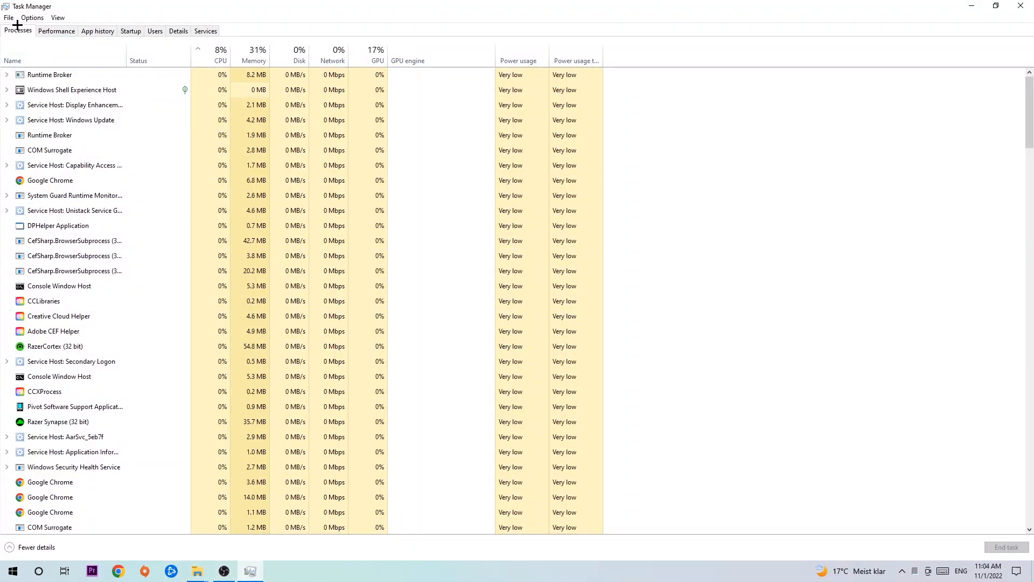
click(74, 149)
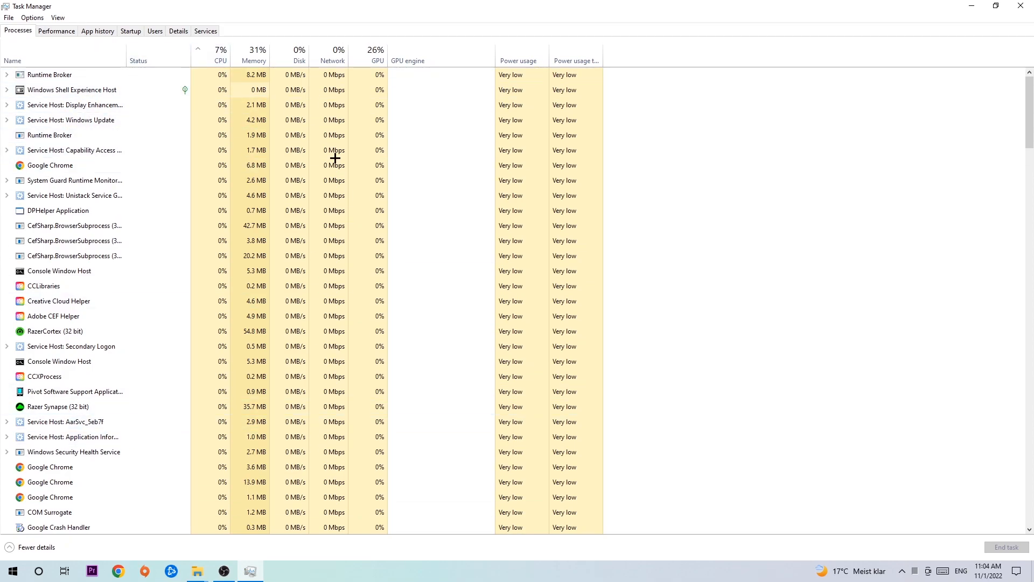
click(57, 210)
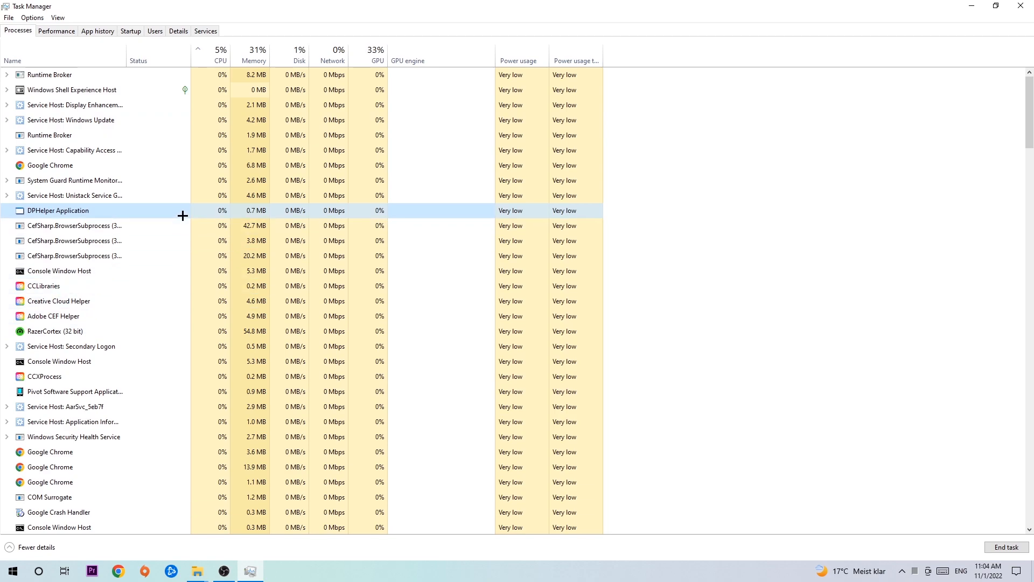
right_click(59, 271)
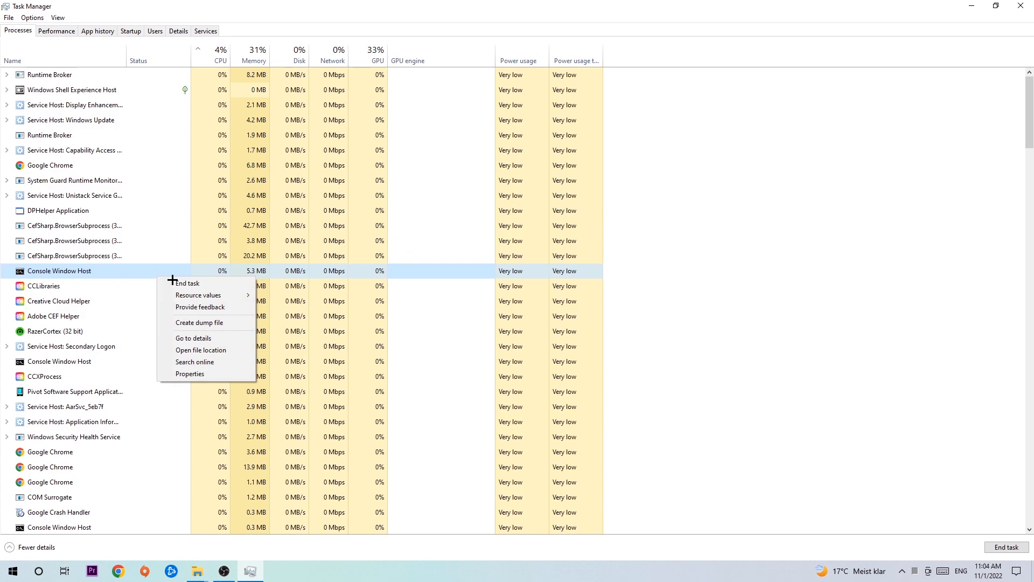
mouse_move(197, 282)
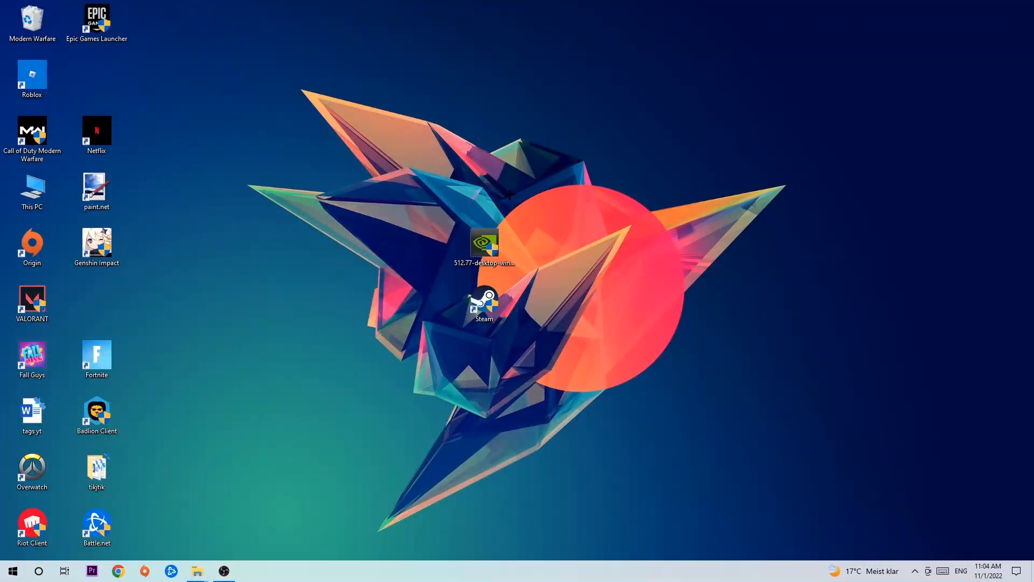
Drag the Steam shortcut to the upper left of the wallpaper, then open and close Start
drag(484, 300, 665, 227)
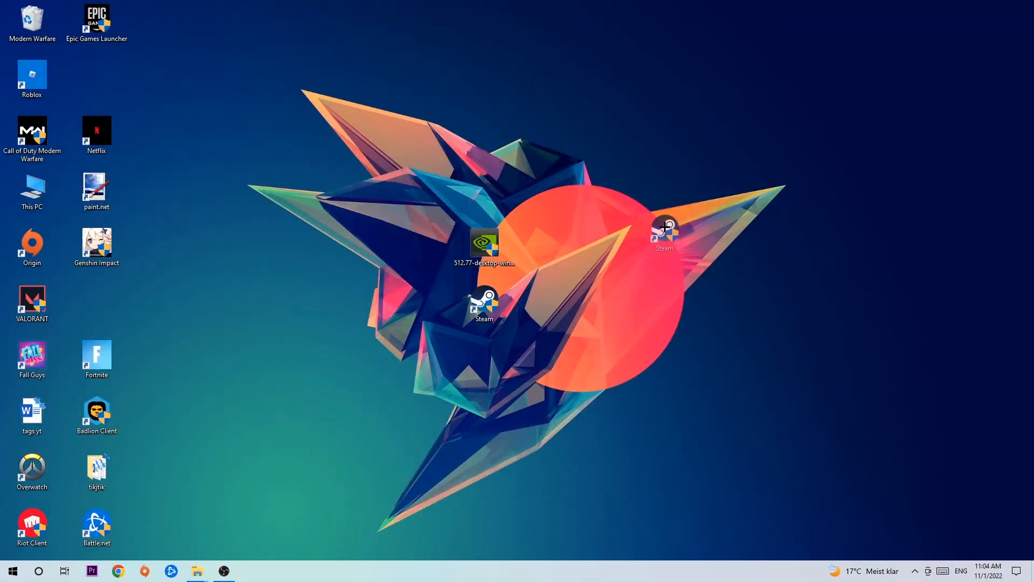
drag(485, 303, 420, 134)
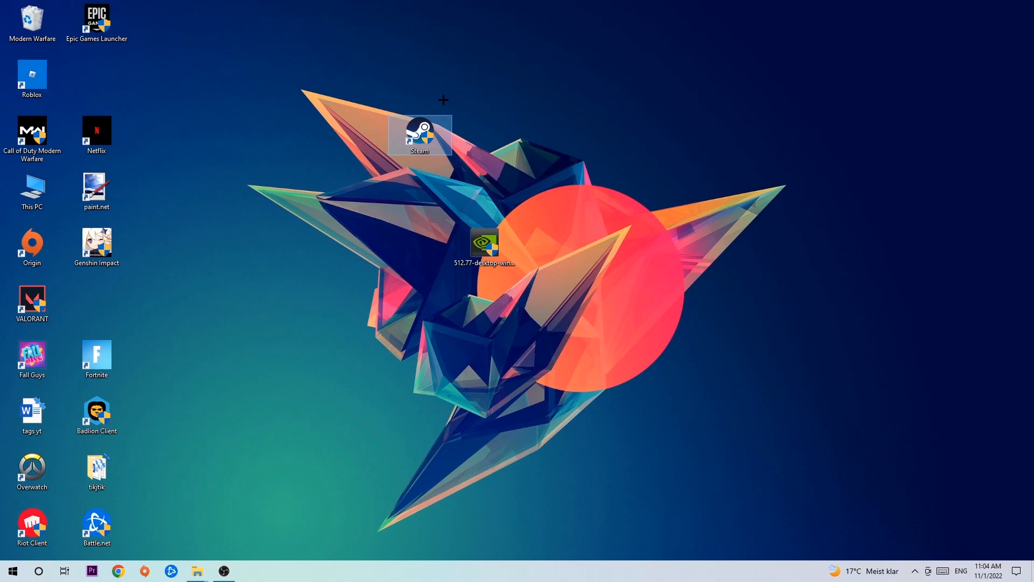
drag(420, 134, 614, 134)
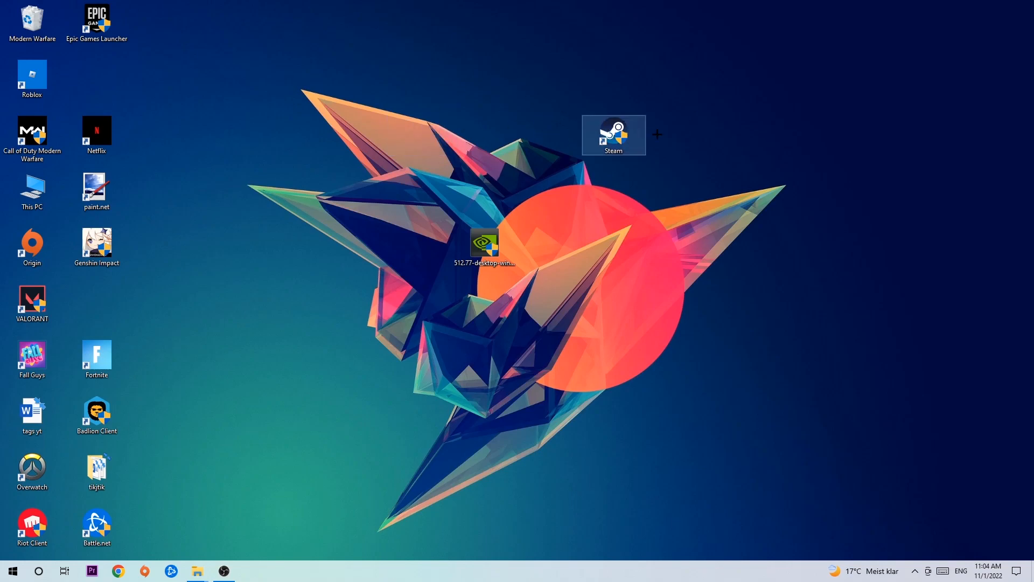
drag(613, 134, 355, 135)
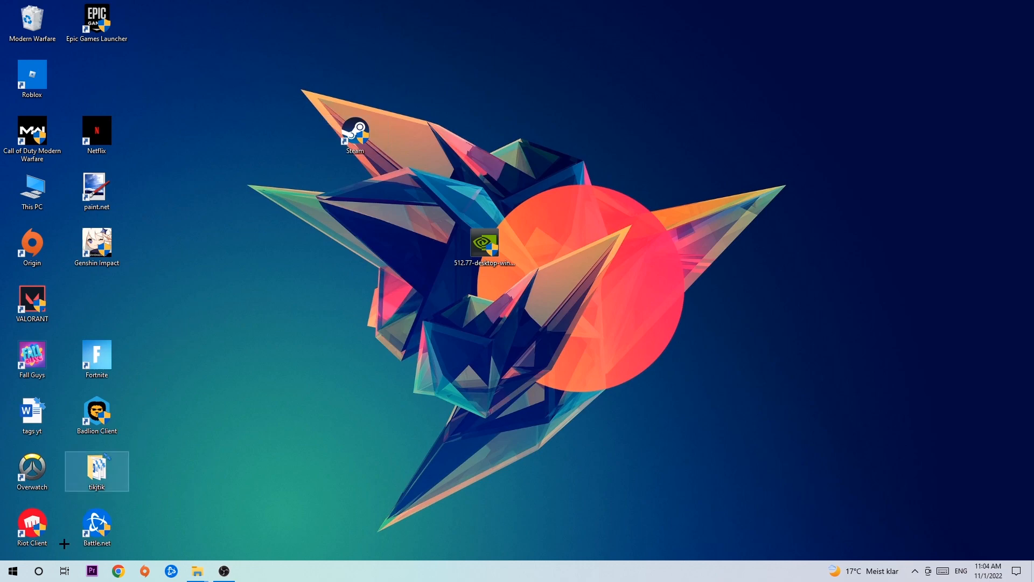
click(12, 570)
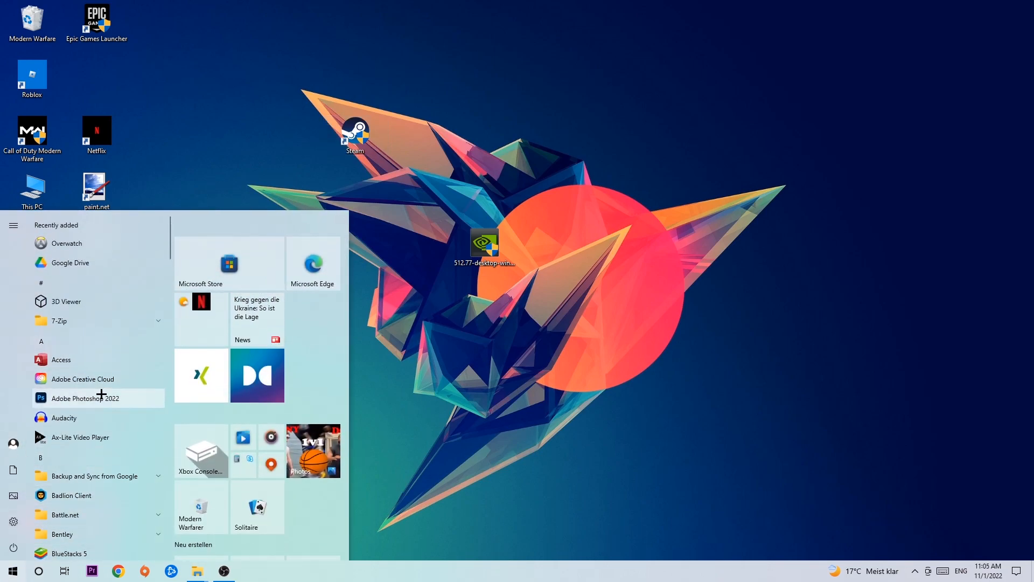
click(12, 570)
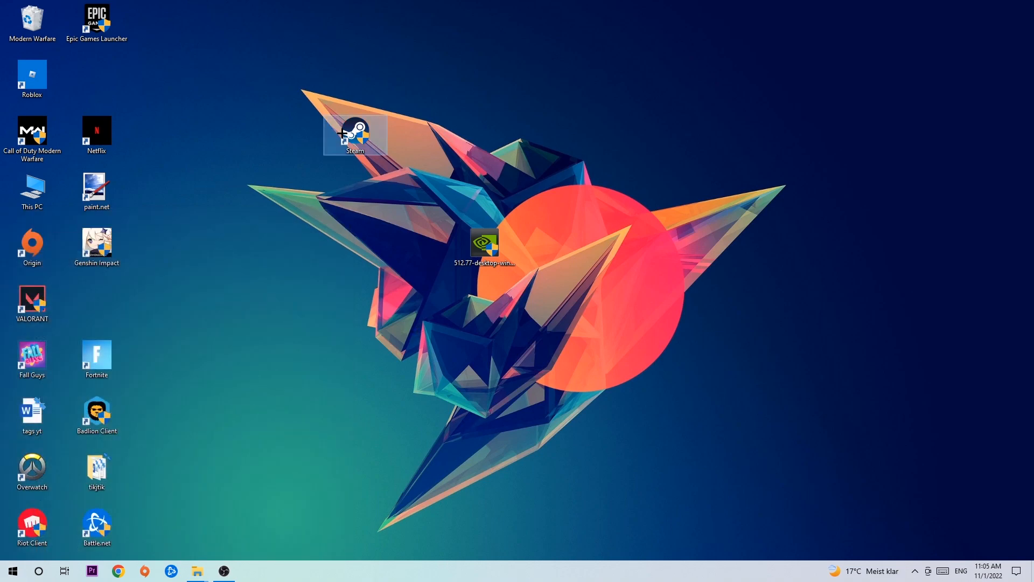
In Steam shortcut Properties, enable Windows 8 compatibility mode and Run as administrator, then confirm
right_click(614, 136)
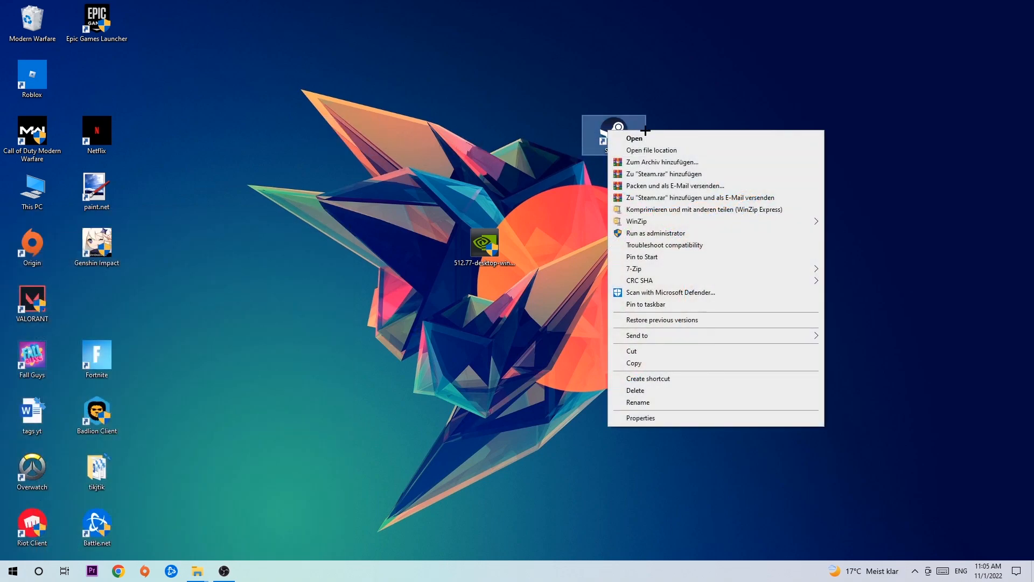
mouse_move(667, 404)
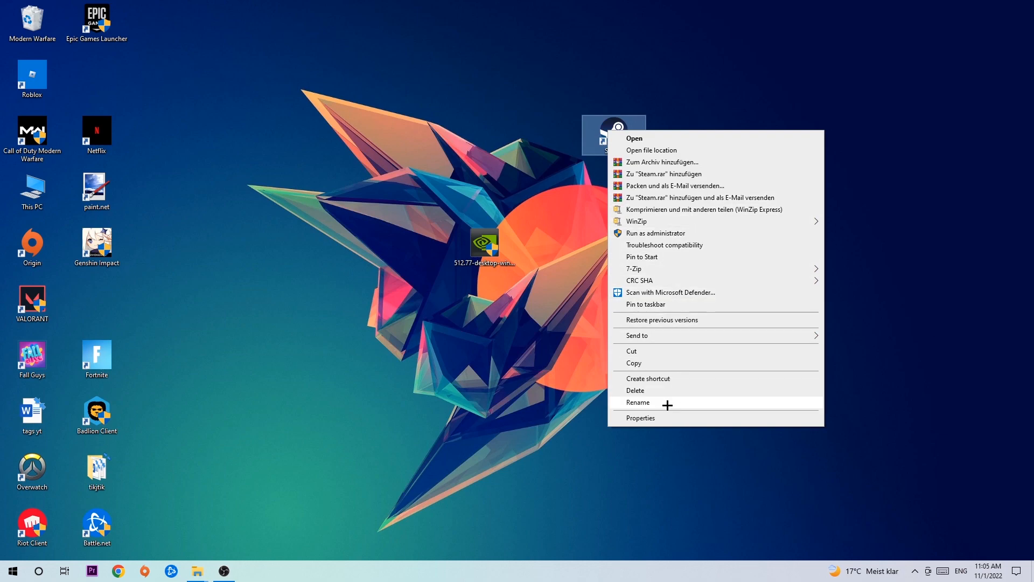
click(639, 416)
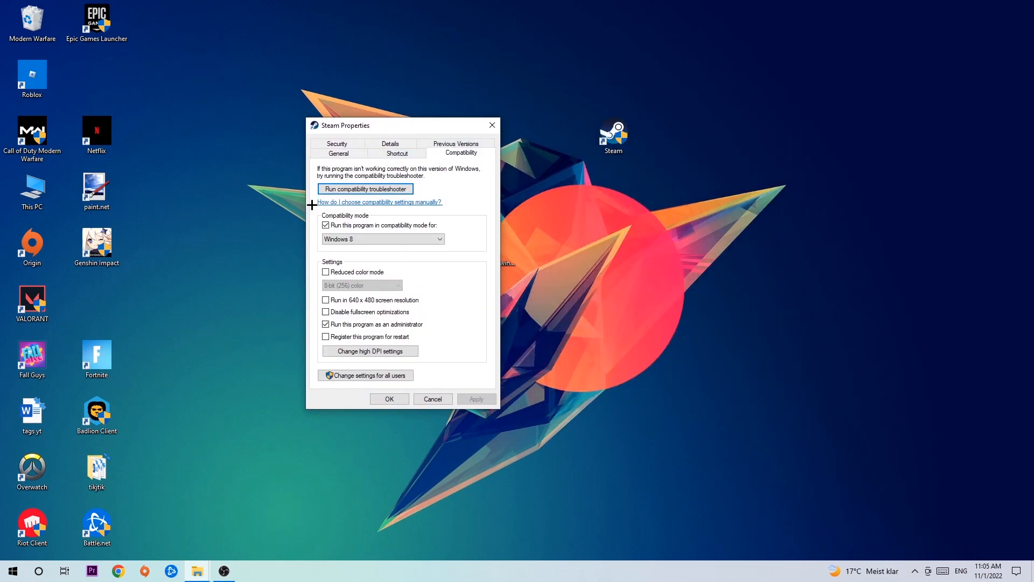
mouse_move(303, 258)
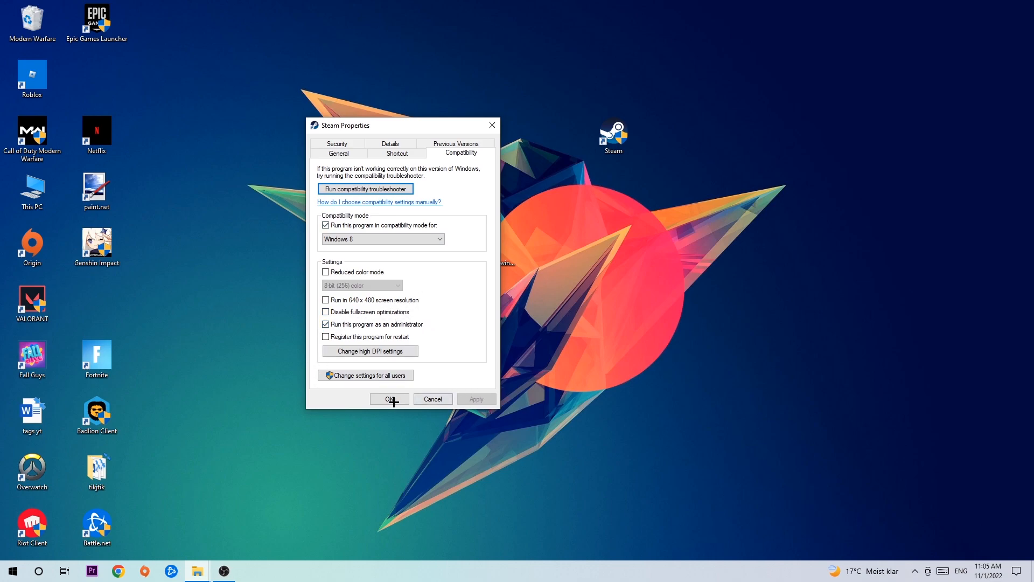
click(389, 399)
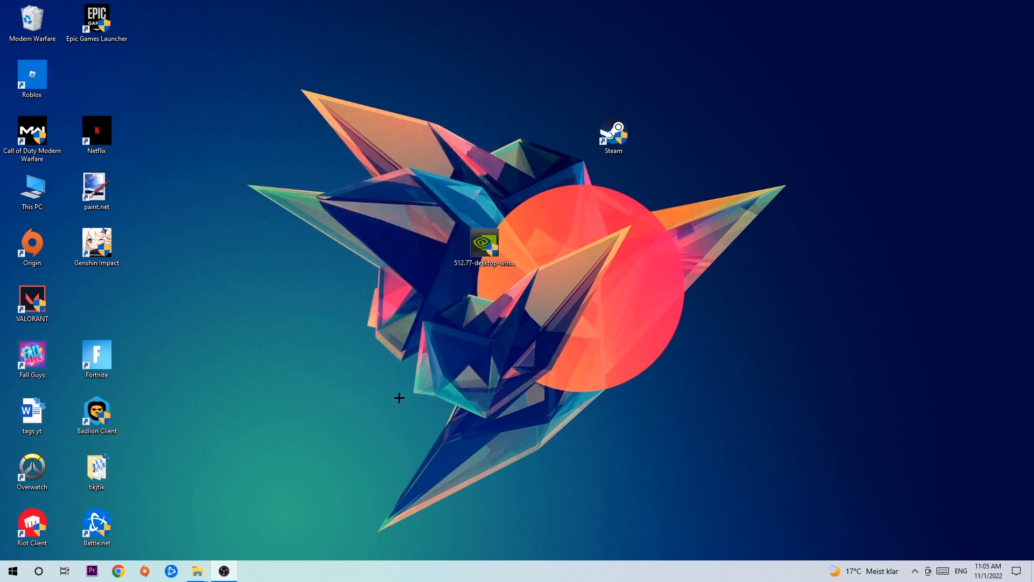
mouse_move(587, 218)
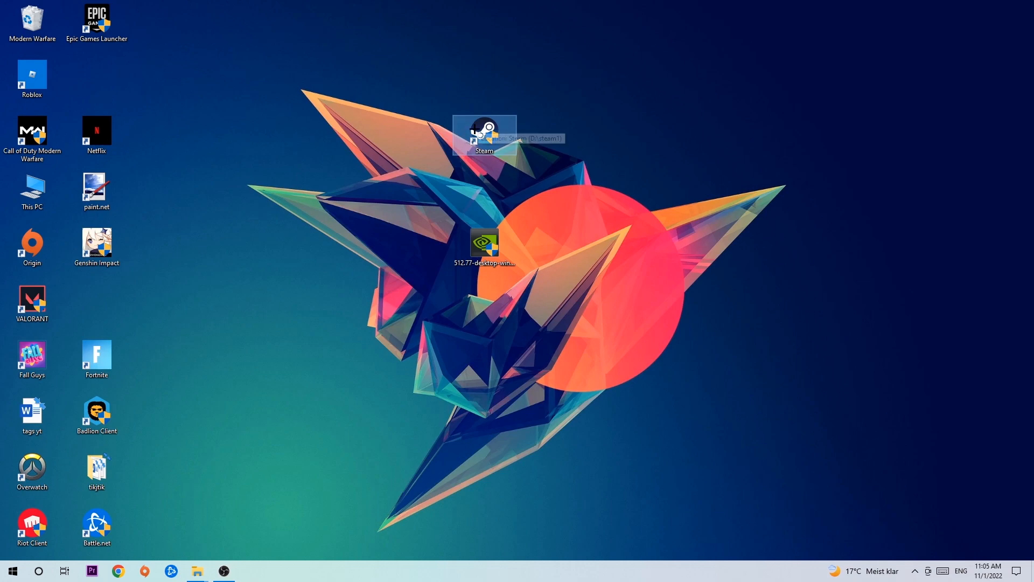
mouse_move(602, 304)
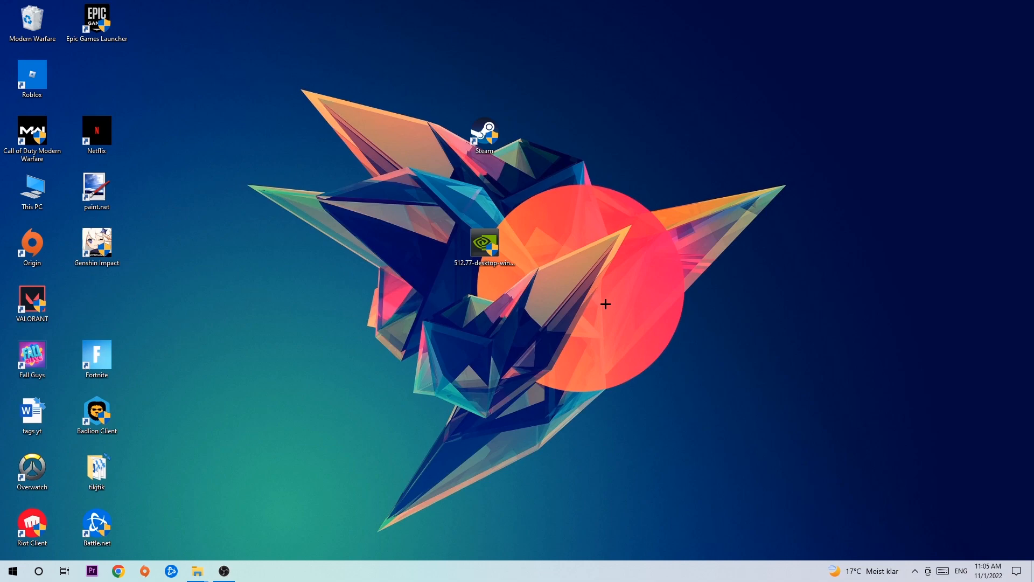
mouse_move(604, 287)
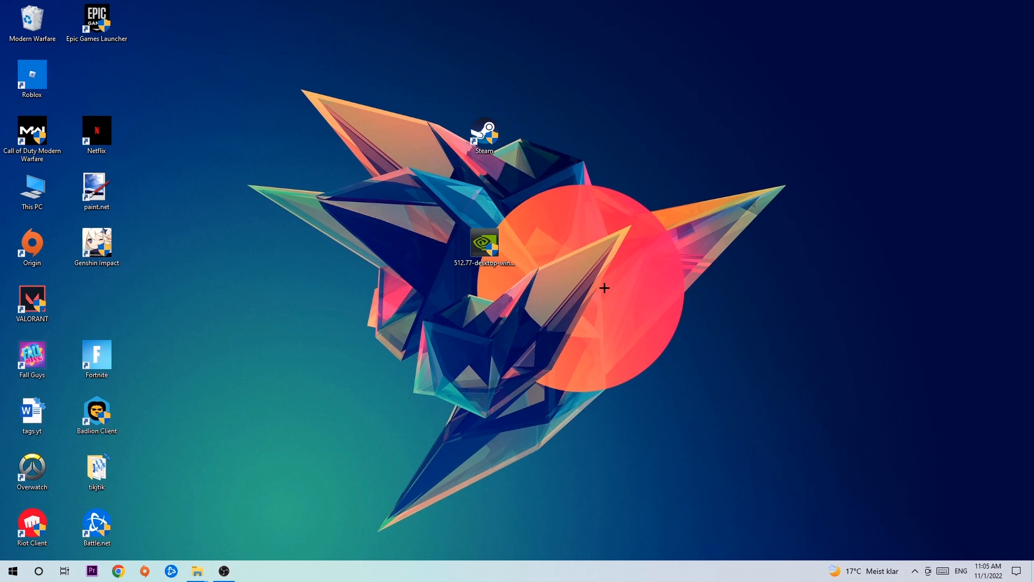